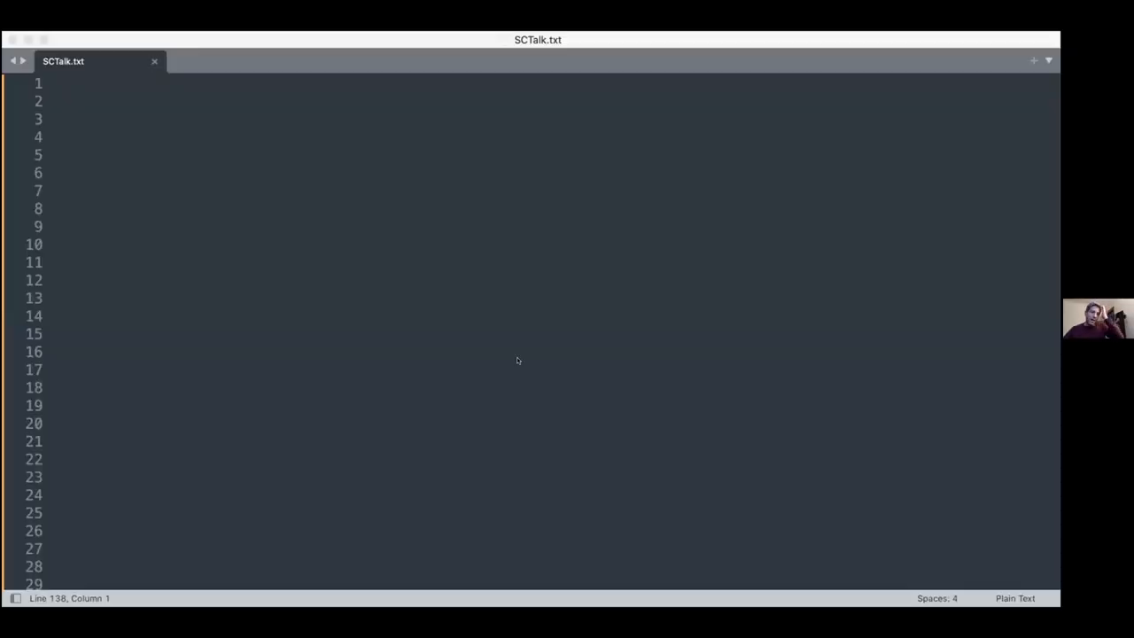
Step: Scroll down to the foo() version using myExecutorService.submit and Future.get() for bar() and baz()
{"action": "scroll", "scroll_direction": "down", "scroll_amount": 3}
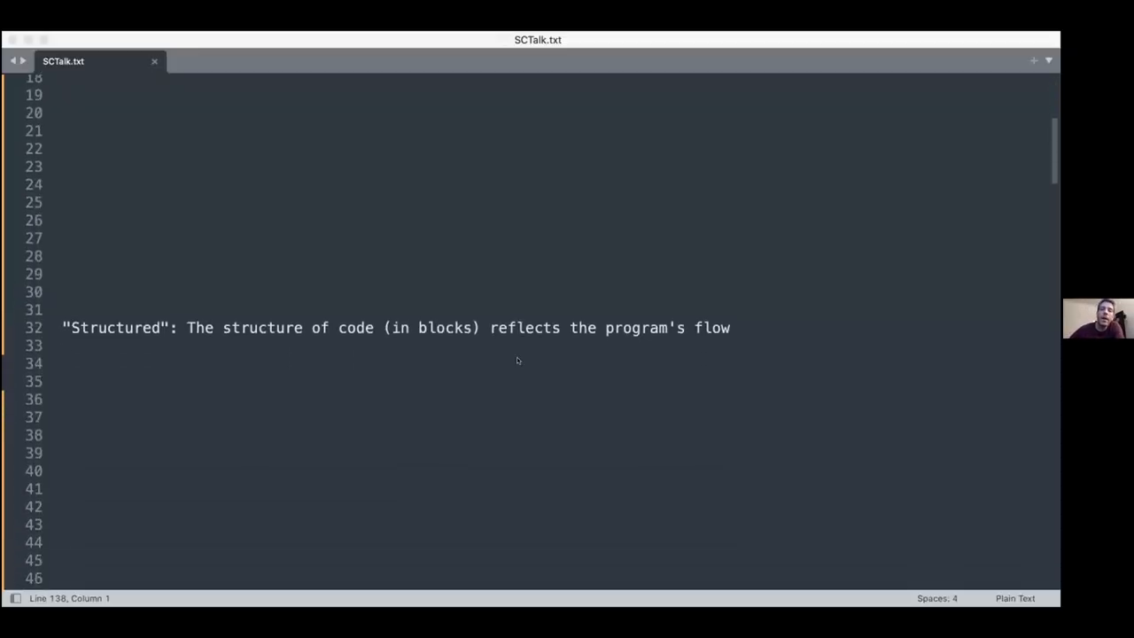
{"action": "mouse_move", "coordinate": [887, 476]}
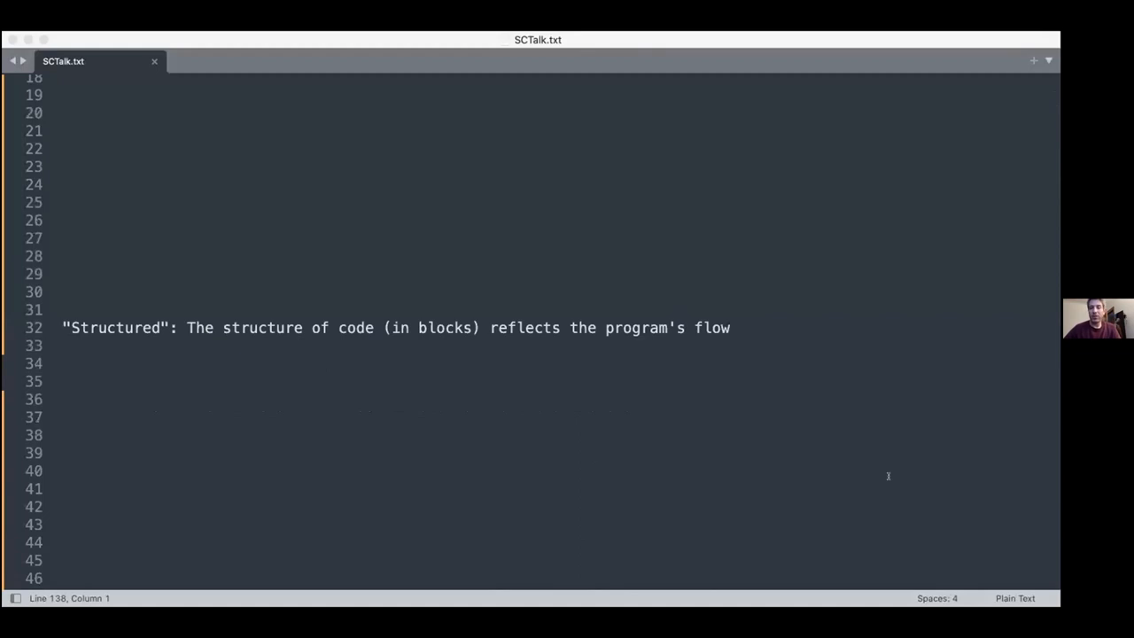
{"action": "mouse_move", "coordinate": [994, 340]}
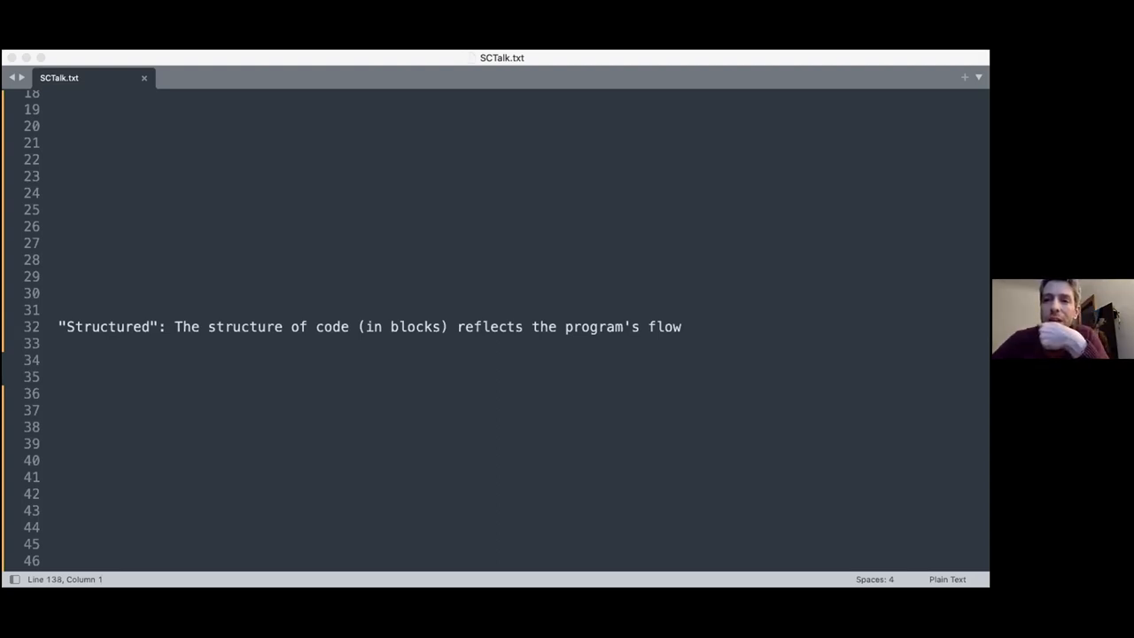
{"action": "mouse_move", "coordinate": [658, 418]}
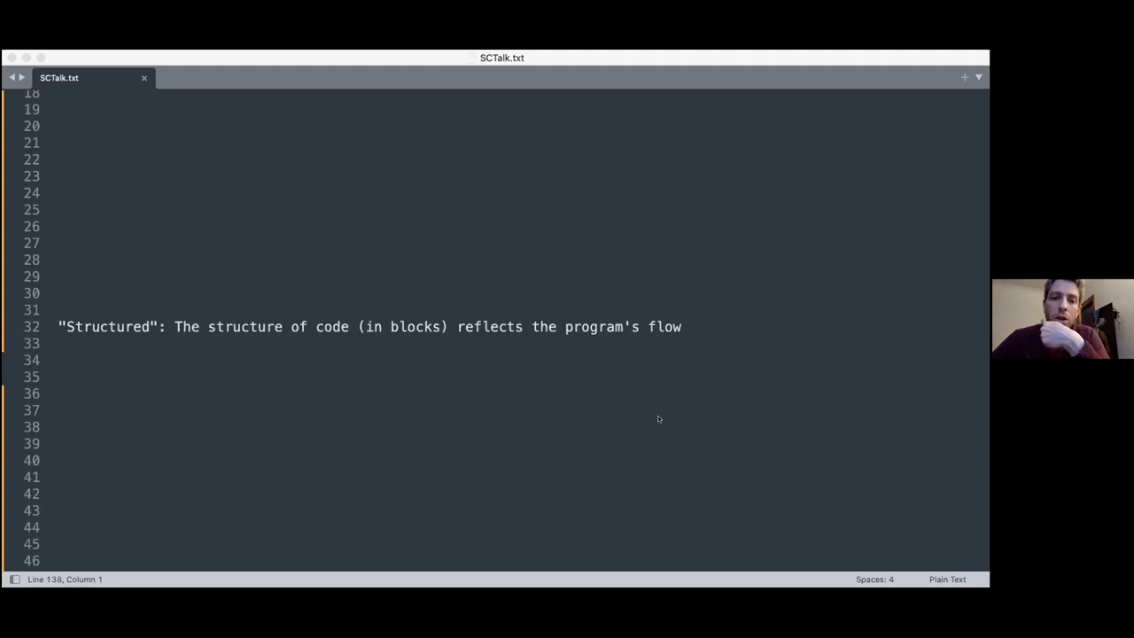
{"action": "mouse_move", "coordinate": [936, 484]}
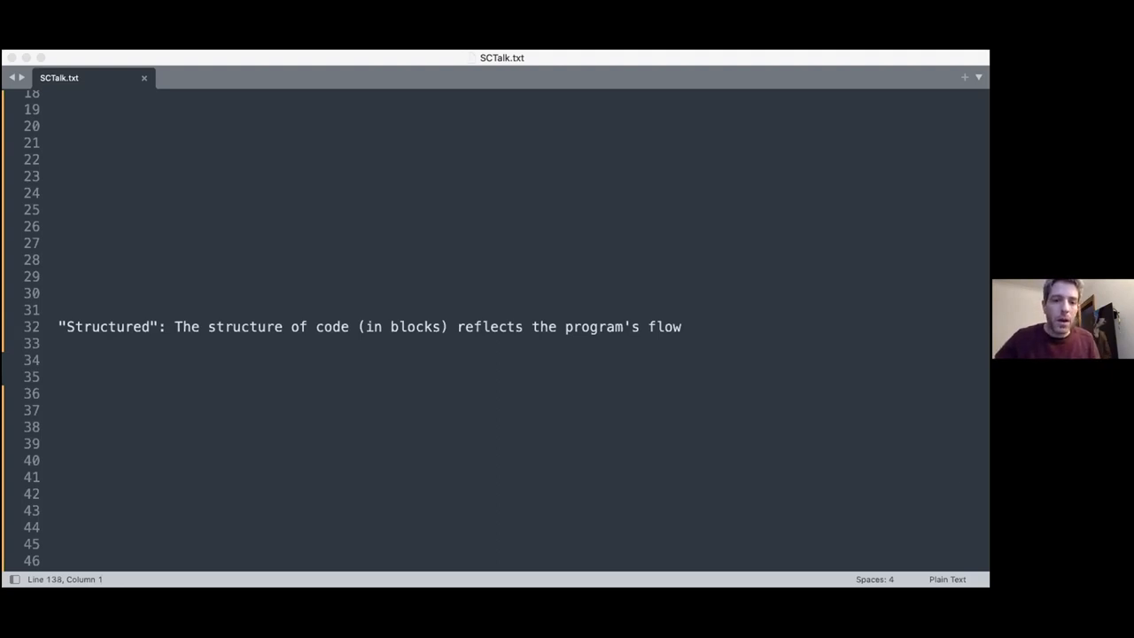
{"action": "mouse_move", "coordinate": [818, 520]}
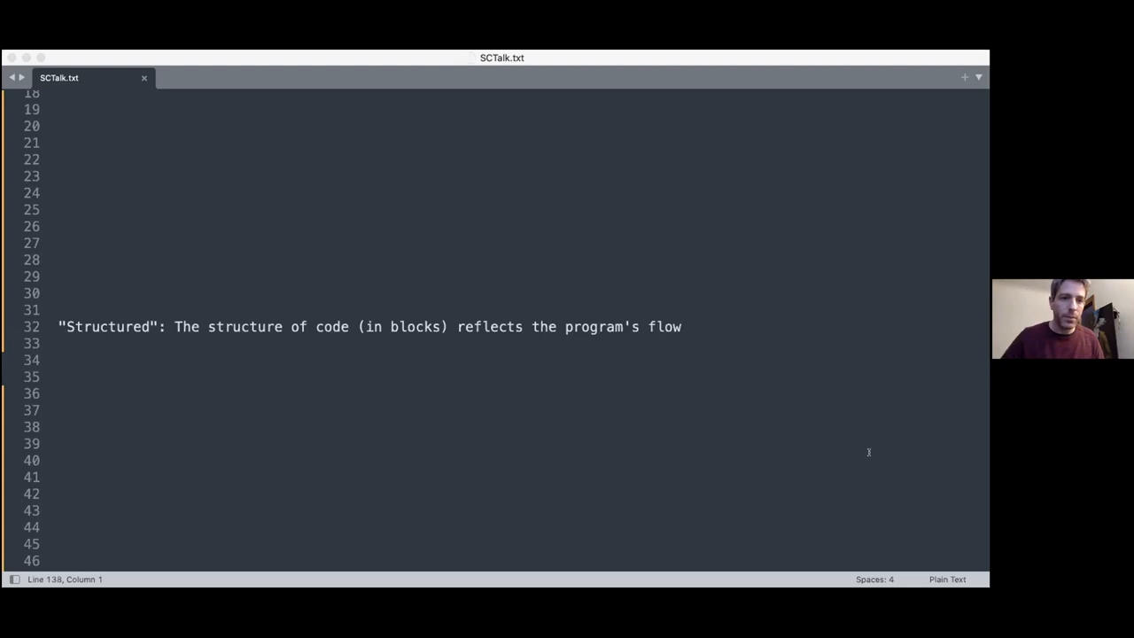
{"action": "scroll", "scroll_direction": "down", "scroll_amount": 3}
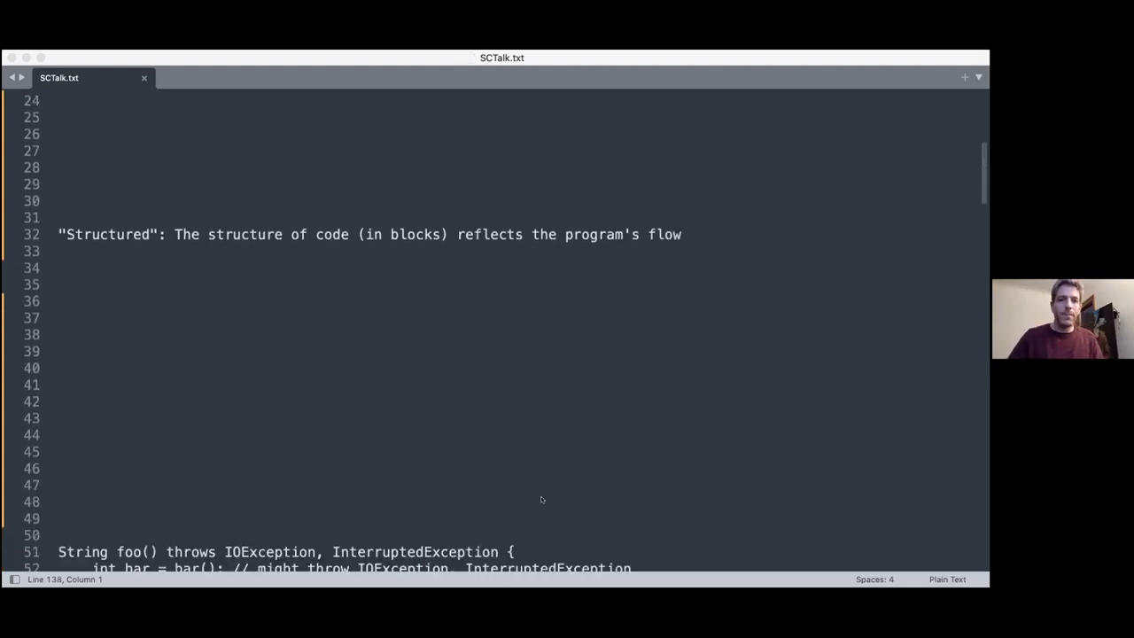
{"action": "scroll", "scroll_direction": "down", "scroll_amount": 3}
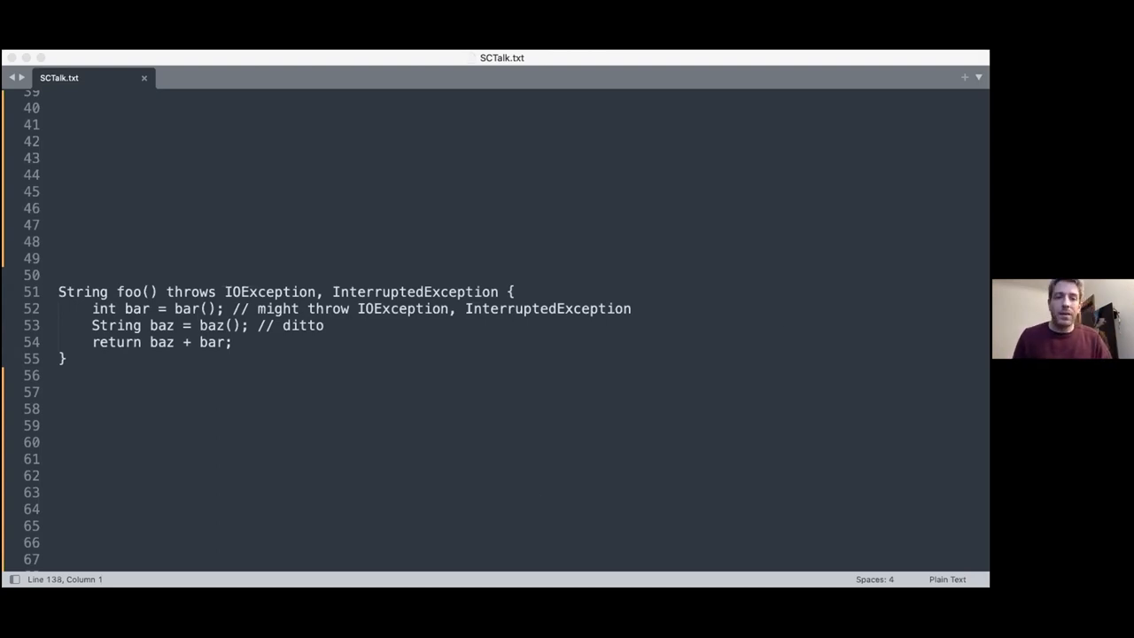
{"action": "mouse_move", "coordinate": [625, 416]}
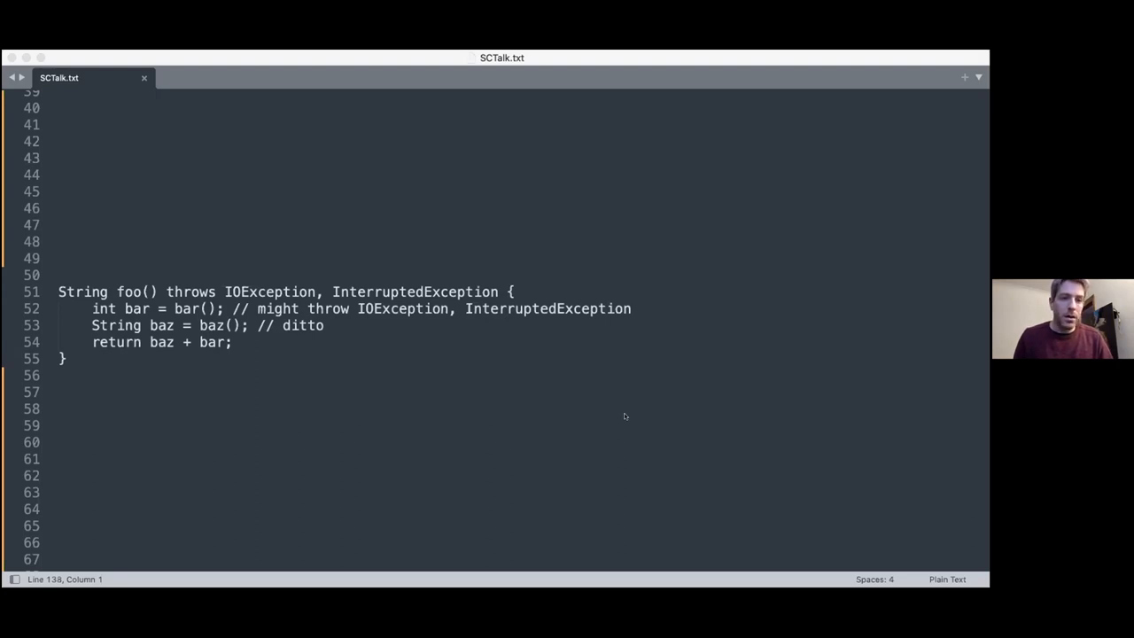
{"action": "mouse_move", "coordinate": [496, 429]}
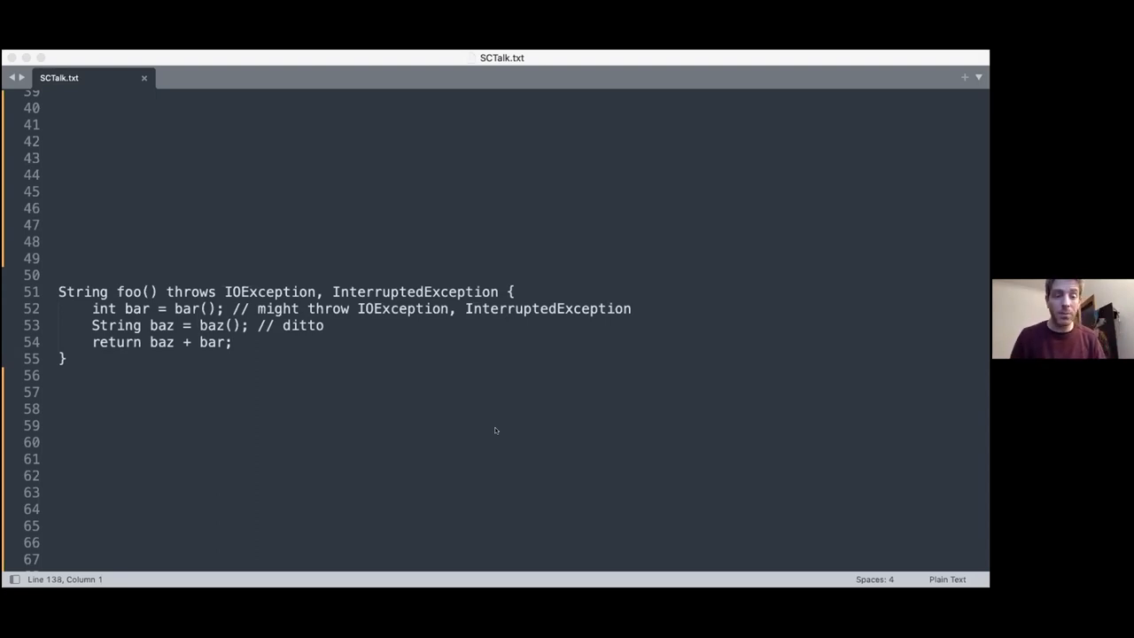
{"action": "mouse_move", "coordinate": [913, 499]}
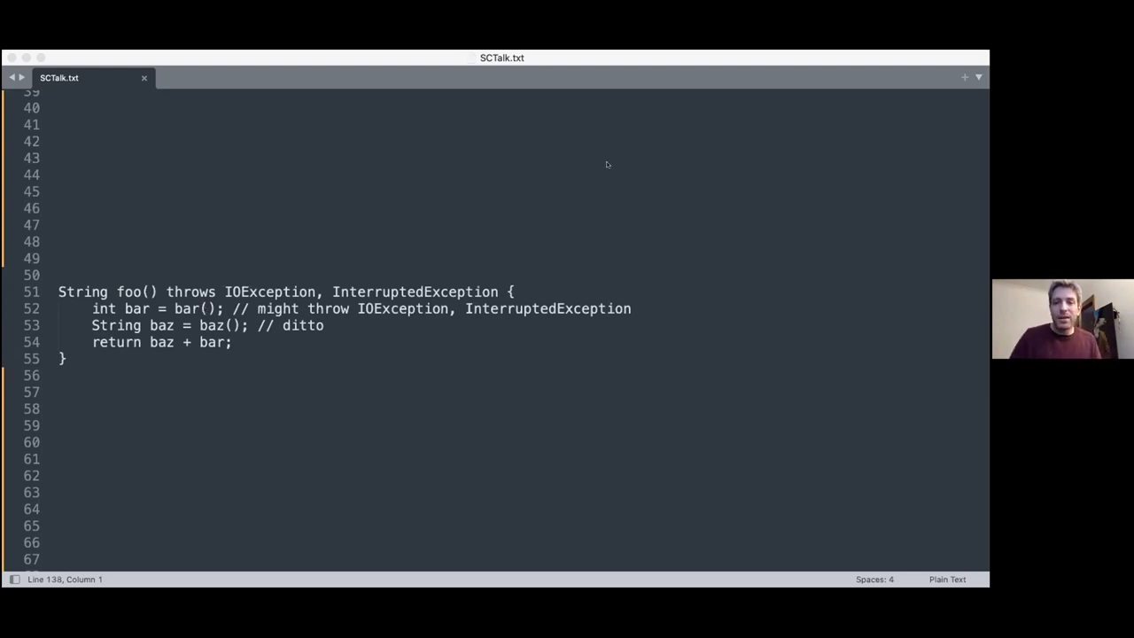
{"action": "mouse_move", "coordinate": [890, 437]}
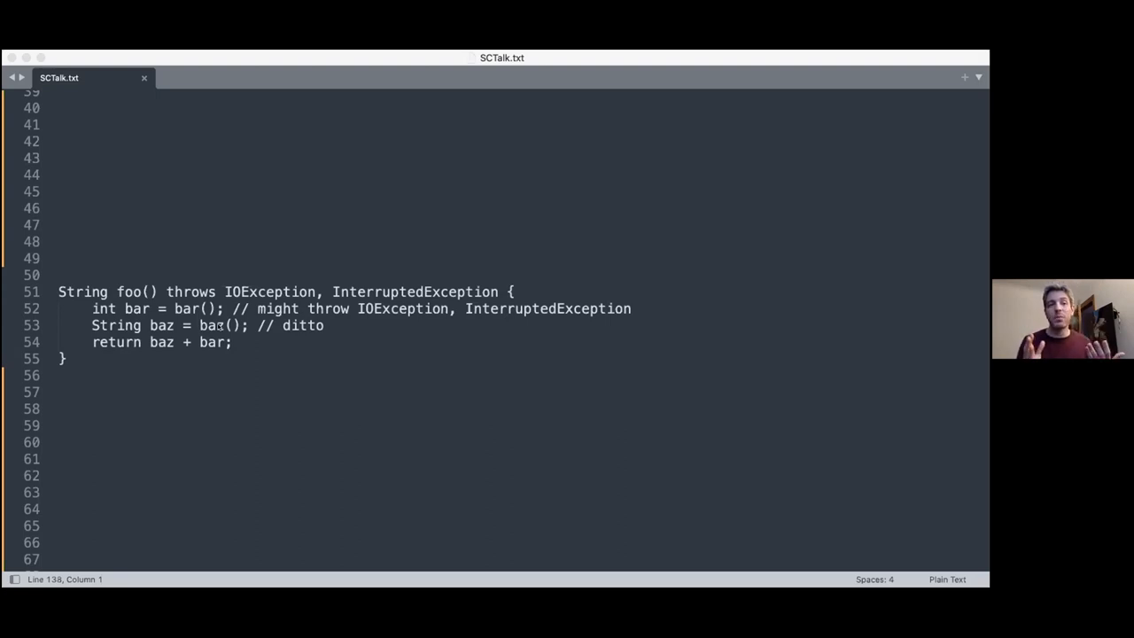
{"action": "mouse_move", "coordinate": [375, 426]}
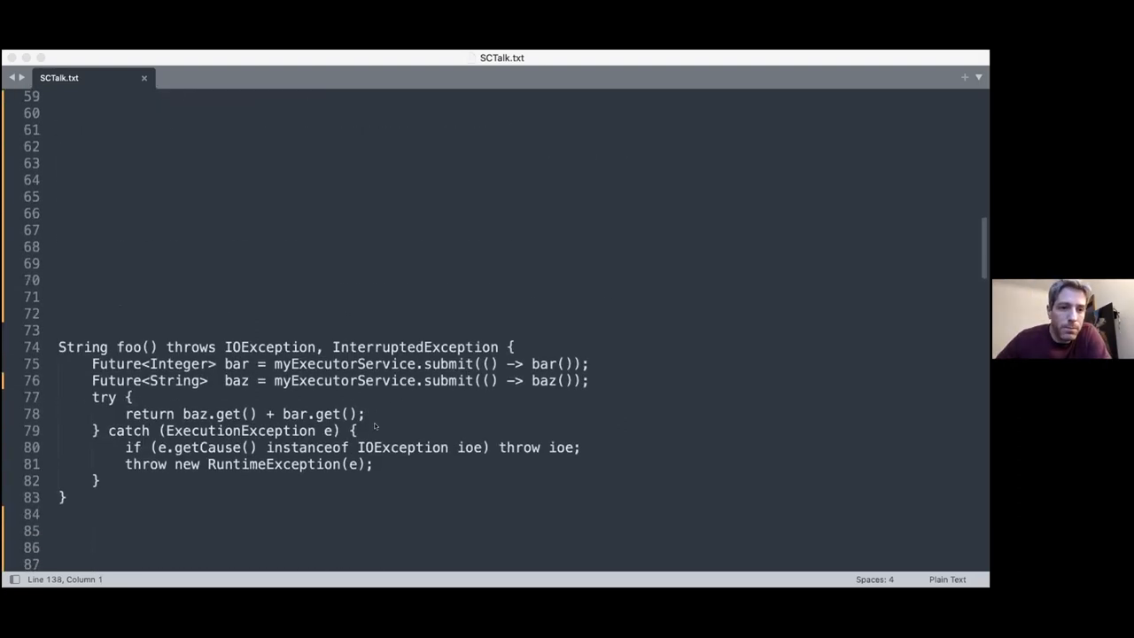
{"action": "scroll", "scroll_direction": "down", "scroll_amount": 3}
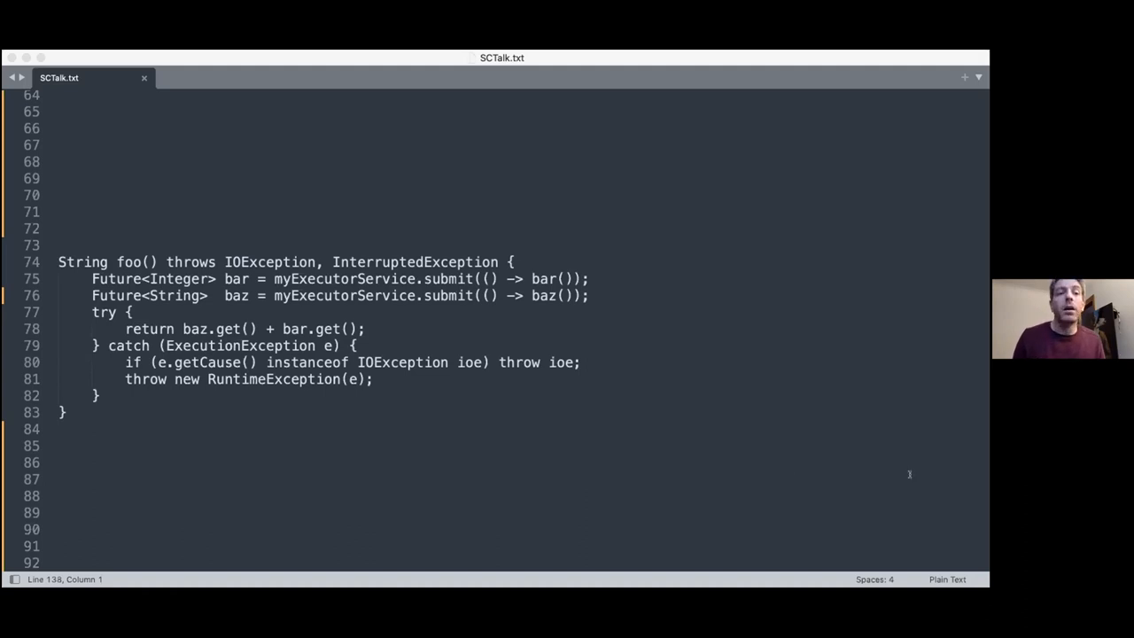
{"action": "mouse_move", "coordinate": [619, 466]}
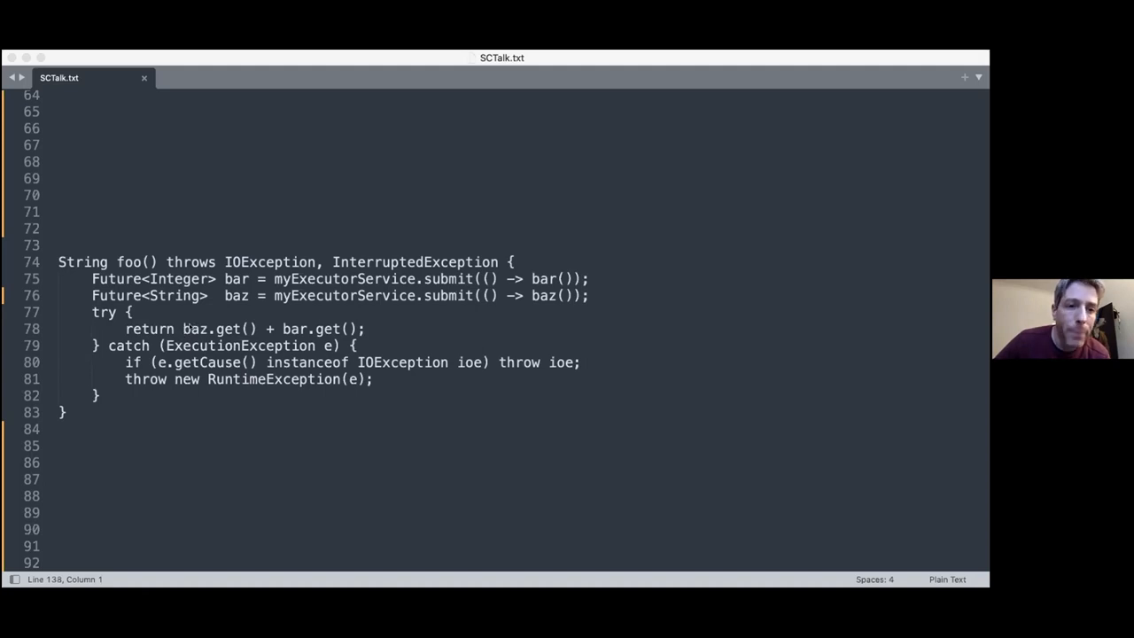
{"action": "mouse_move", "coordinate": [310, 328]}
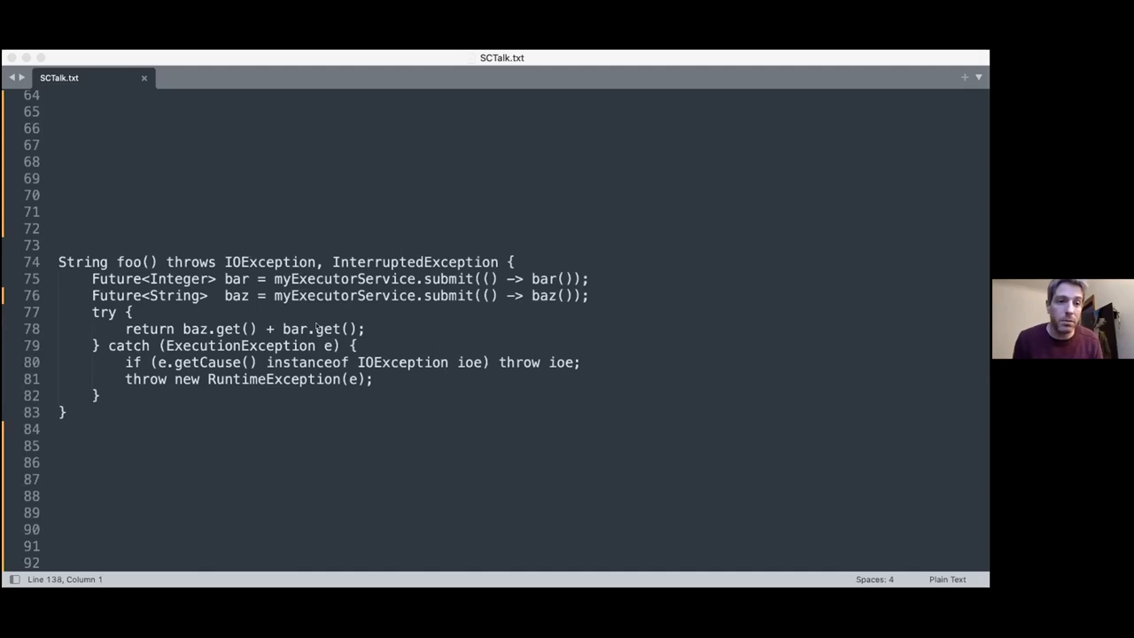
{"action": "mouse_move", "coordinate": [189, 325]}
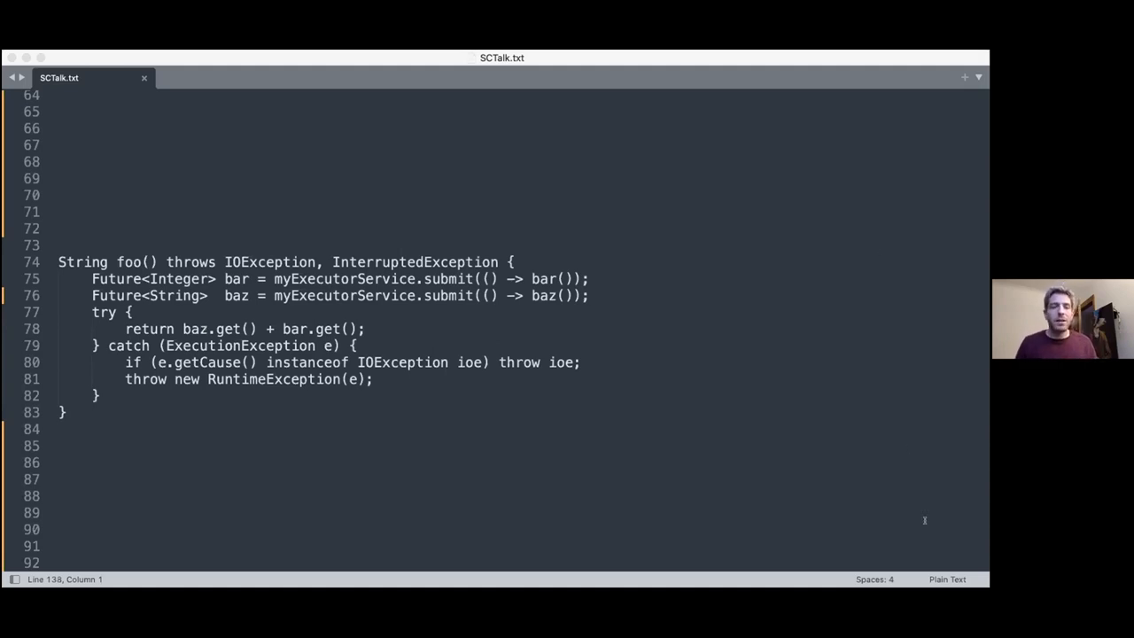
{"action": "mouse_move", "coordinate": [391, 298]}
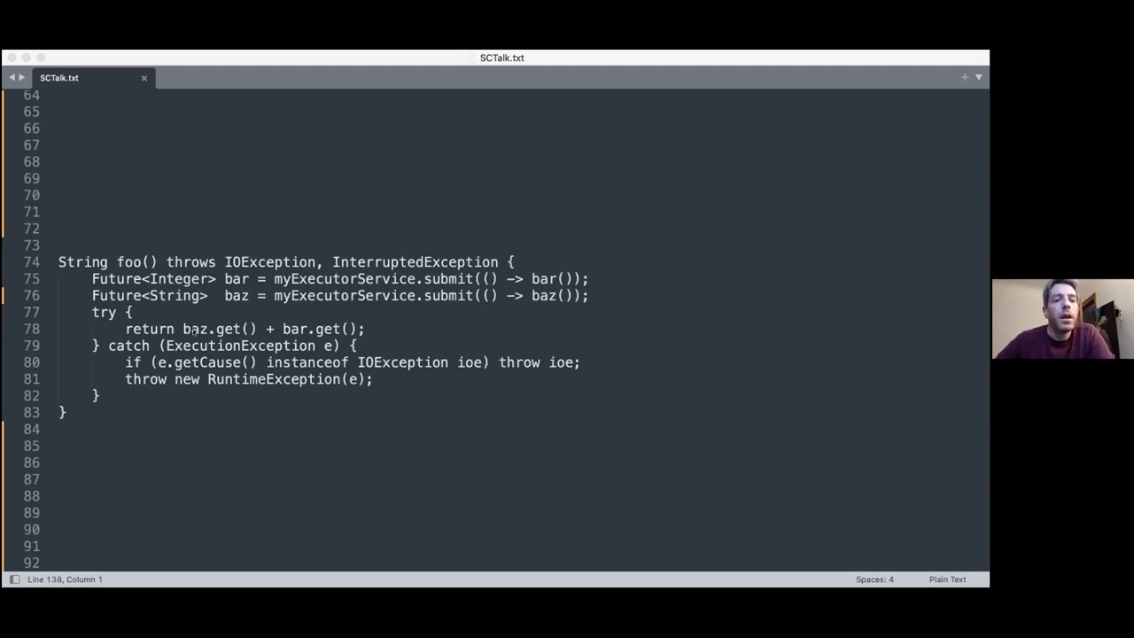
{"action": "mouse_move", "coordinate": [217, 321]}
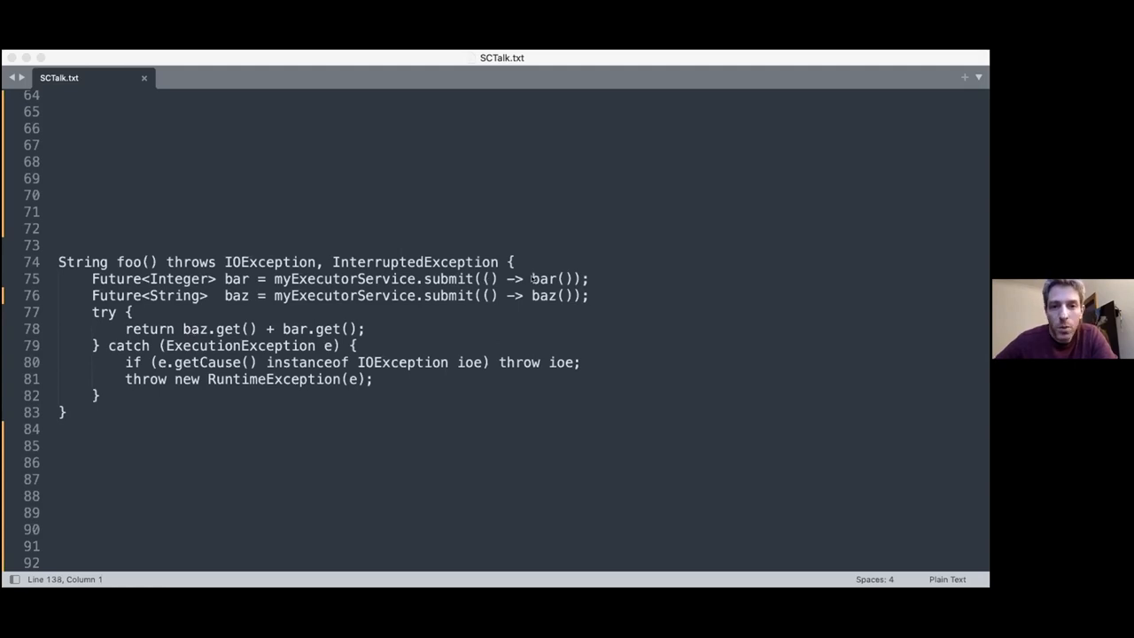
{"action": "mouse_move", "coordinate": [529, 349]}
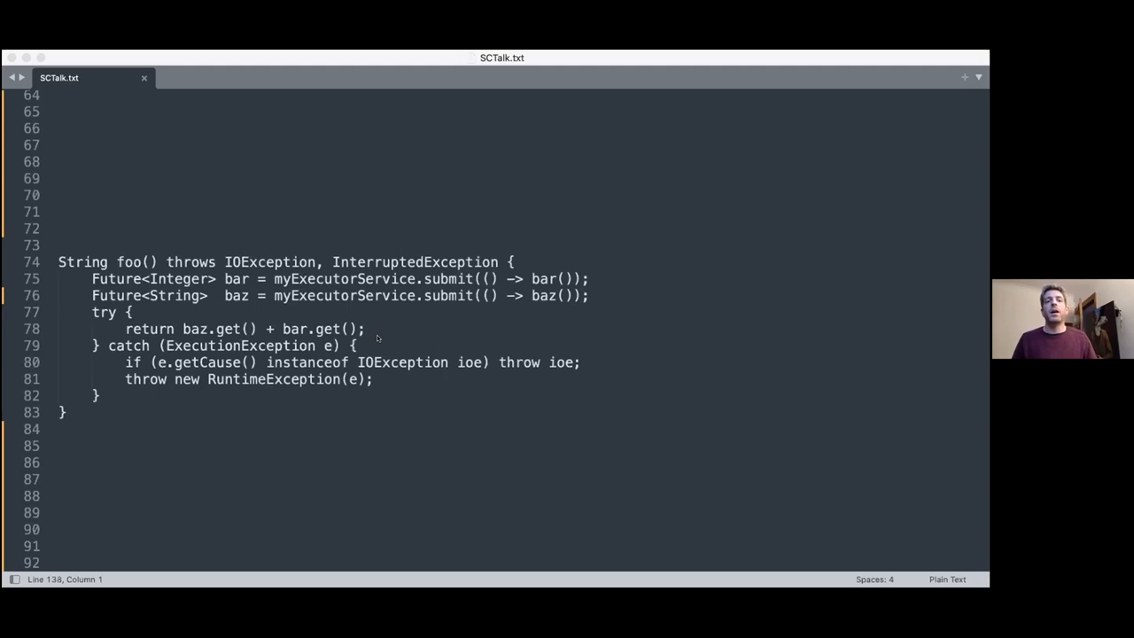
{"action": "mouse_move", "coordinate": [670, 441]}
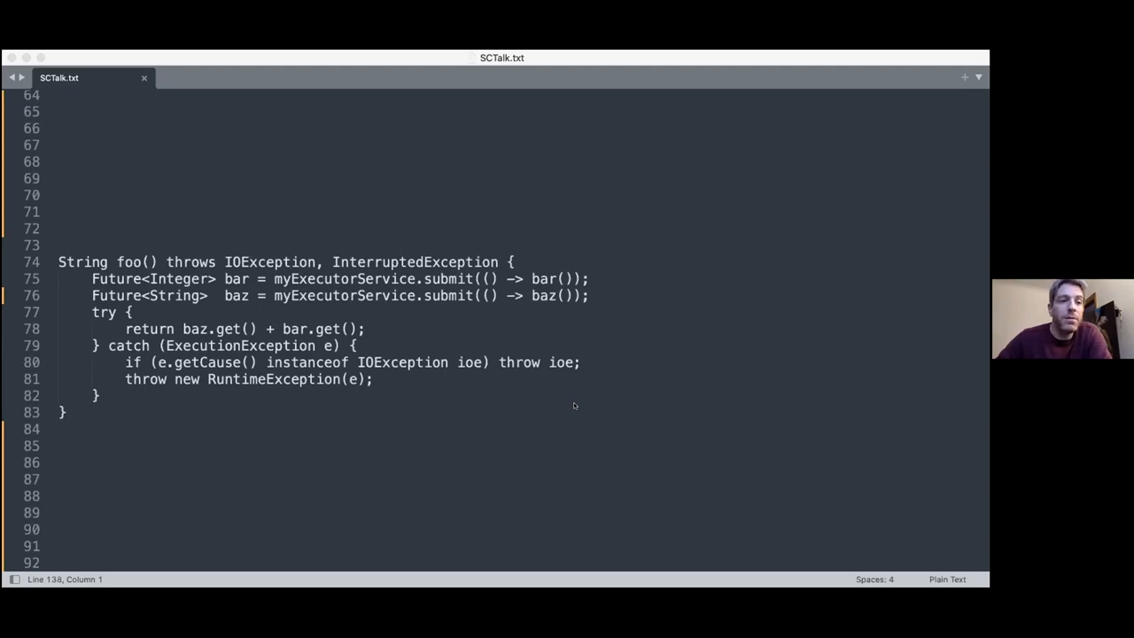
Step: Scroll to reveal Martin Sústrik's "Structured Concurrency" blog reference below foo()
{"action": "scroll", "scroll_direction": "down", "scroll_amount": 3}
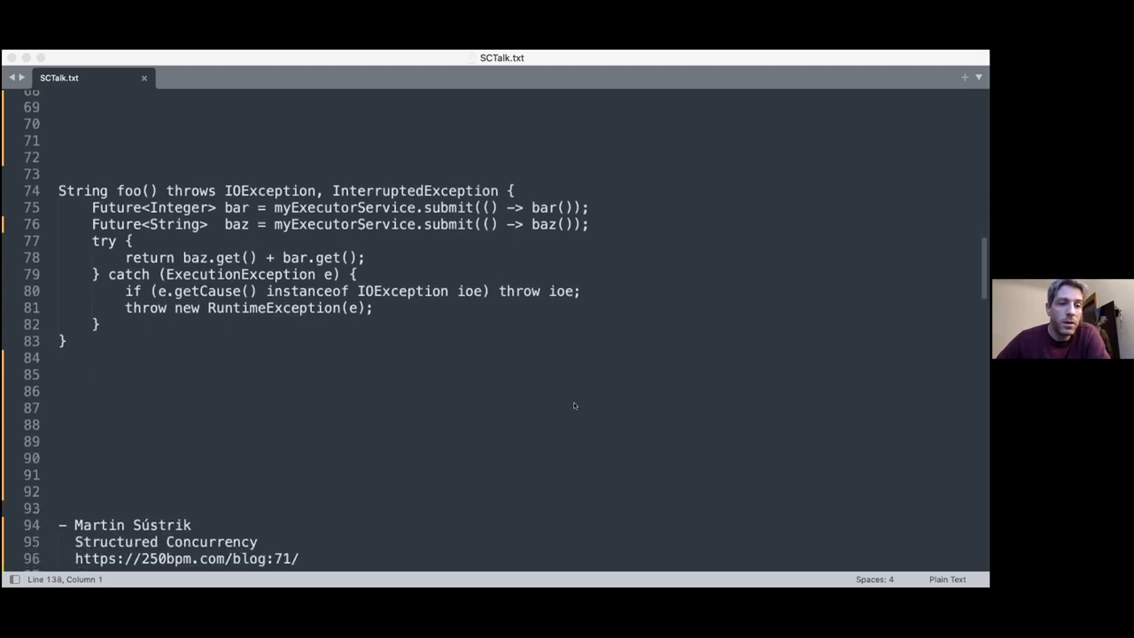
Step: Scroll to the "Go statement considered harmful" reference and select the Structured Concurrency definition line
{"action": "scroll", "scroll_direction": "down", "scroll_amount": 3}
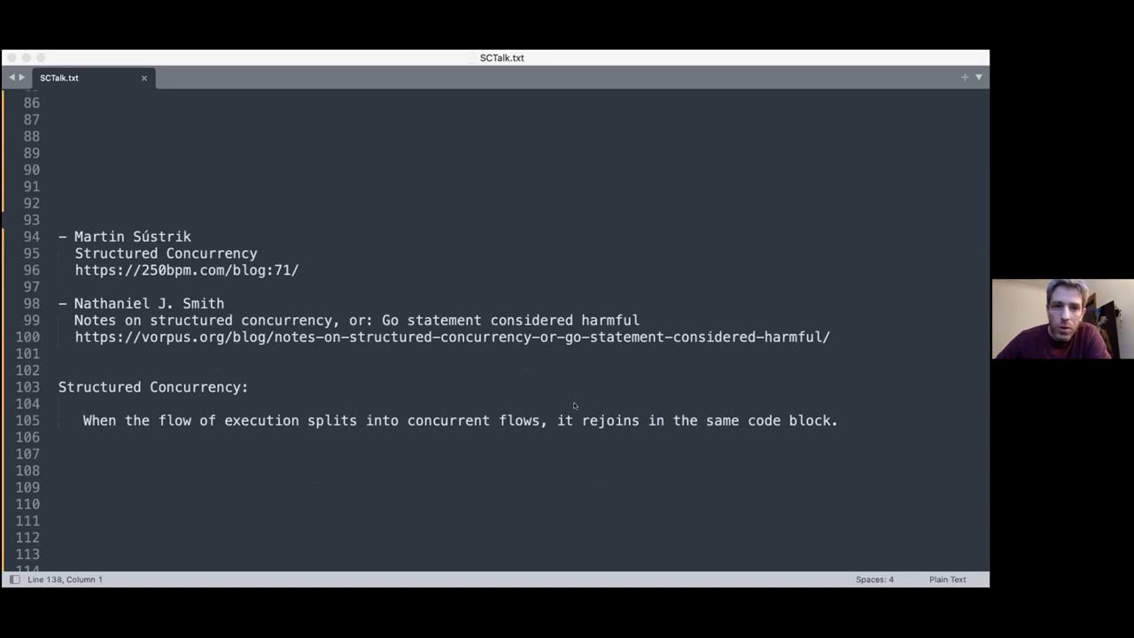
{"action": "mouse_move", "coordinate": [556, 440]}
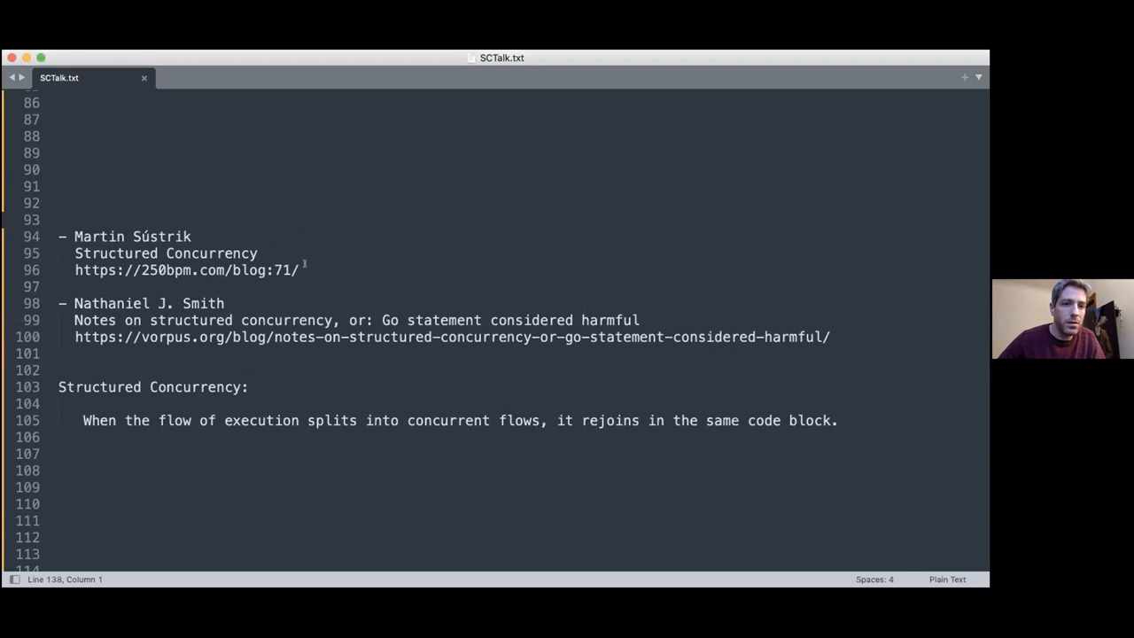
{"action": "triple_click", "coordinate": [186, 270]}
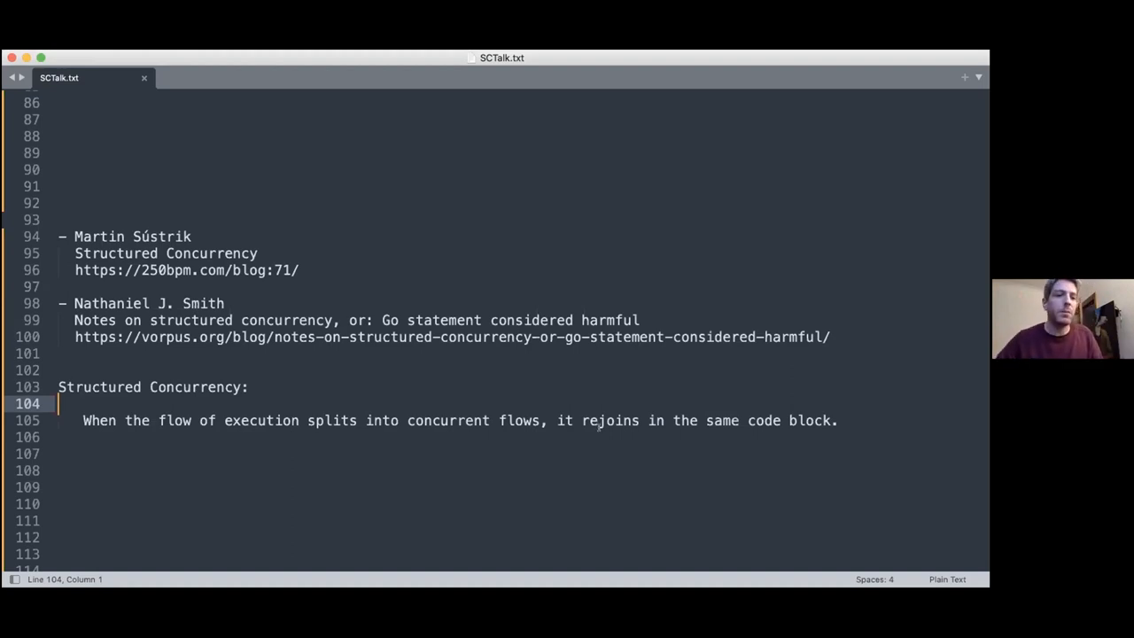
{"action": "scroll", "scroll_direction": "down", "scroll_amount": 3}
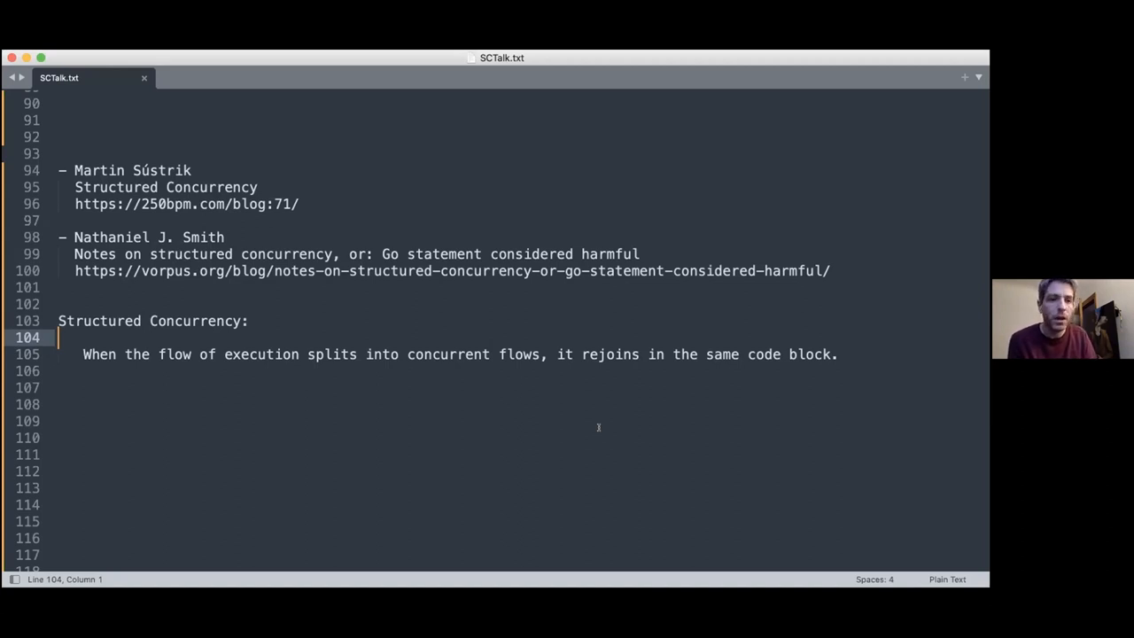
Step: Scroll to the TaskSession class implementing AutoCloseable with open, fork, complete, awaitComplete and close
{"action": "scroll", "scroll_direction": "down", "scroll_amount": 3}
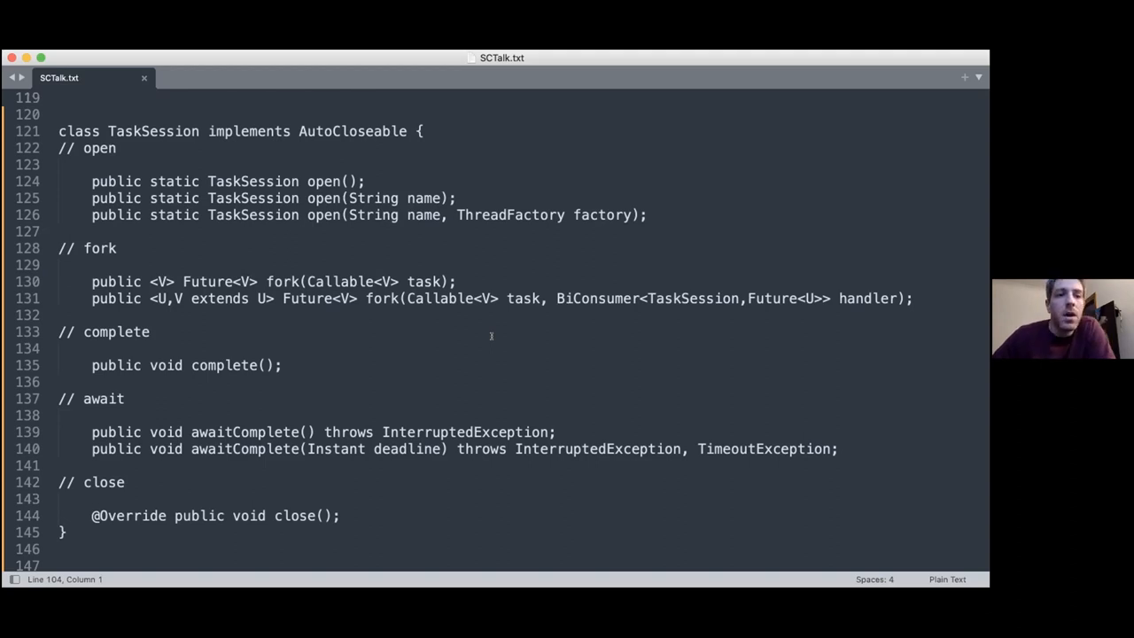
{"action": "mouse_move", "coordinate": [205, 344]}
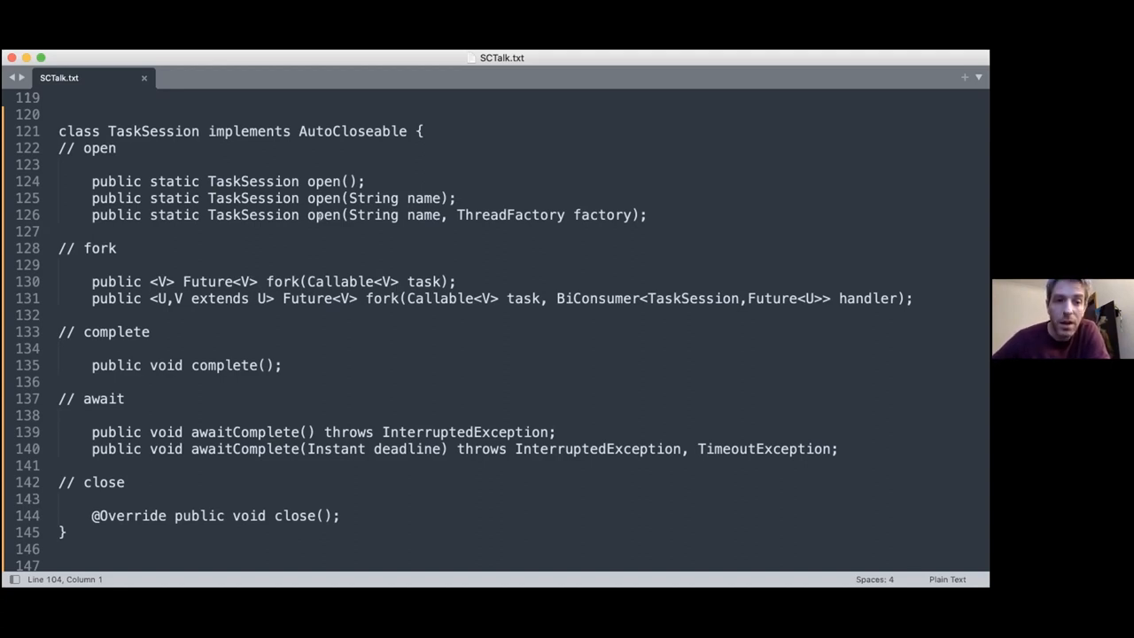
{"action": "mouse_move", "coordinate": [275, 274]}
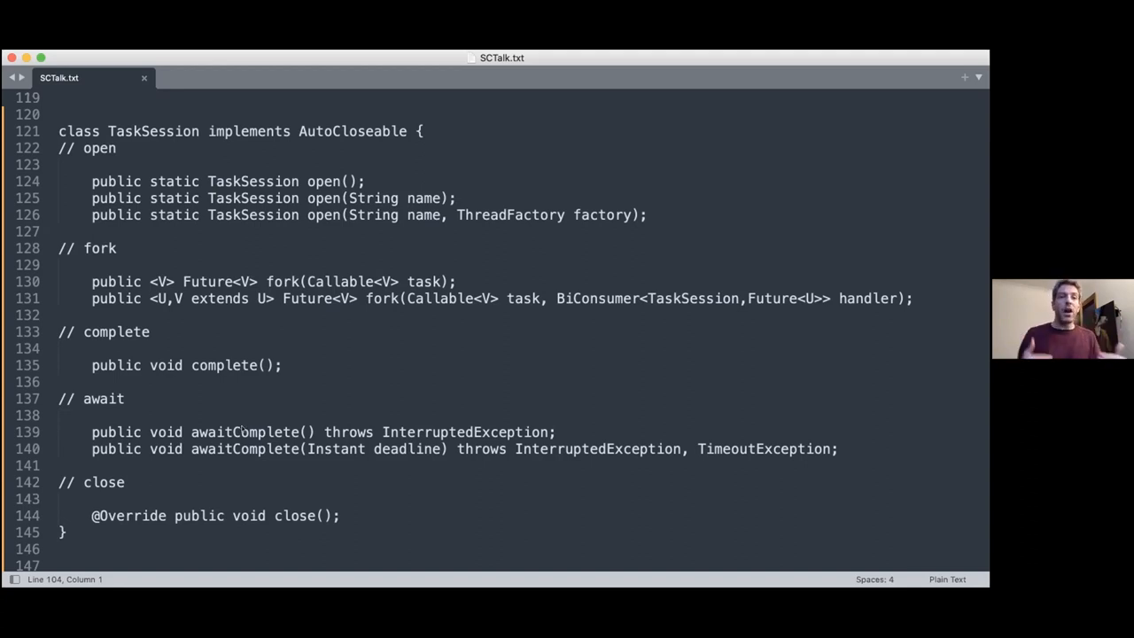
{"action": "mouse_move", "coordinate": [241, 427]}
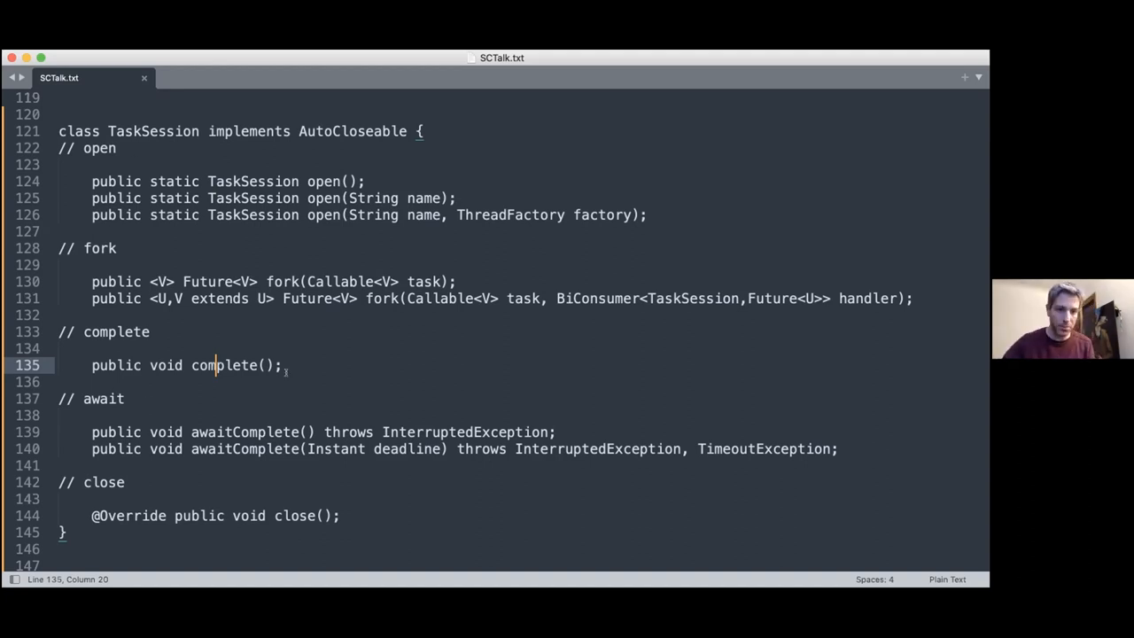
{"action": "scroll", "scroll_direction": "down", "scroll_amount": 3}
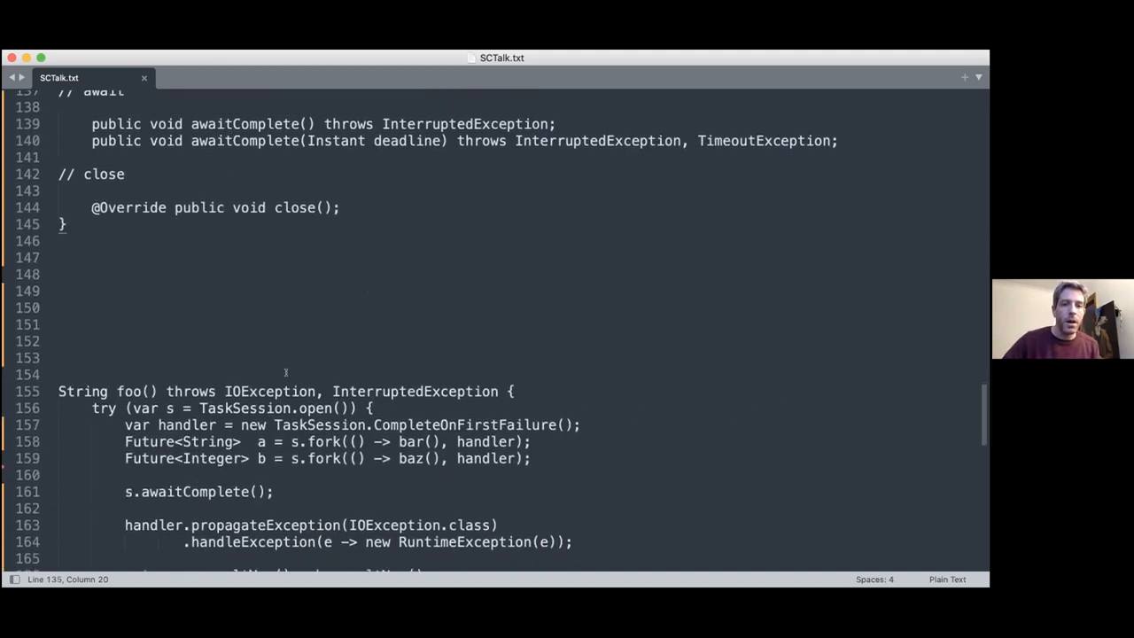
{"action": "scroll", "scroll_direction": "down", "scroll_amount": 3}
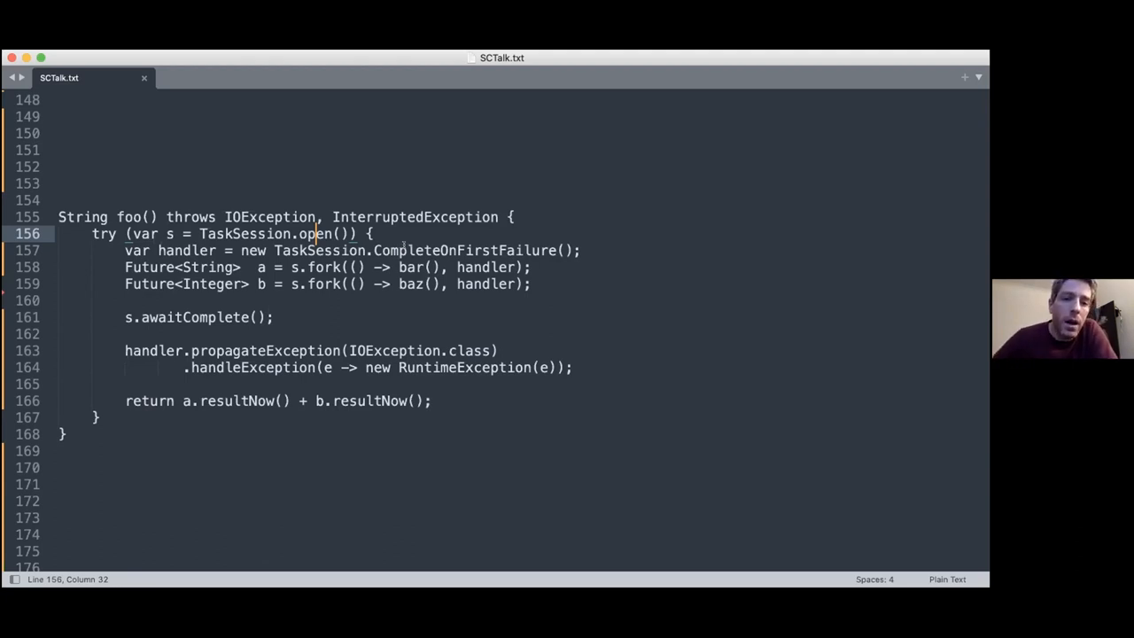
{"action": "mouse_move", "coordinate": [599, 278]}
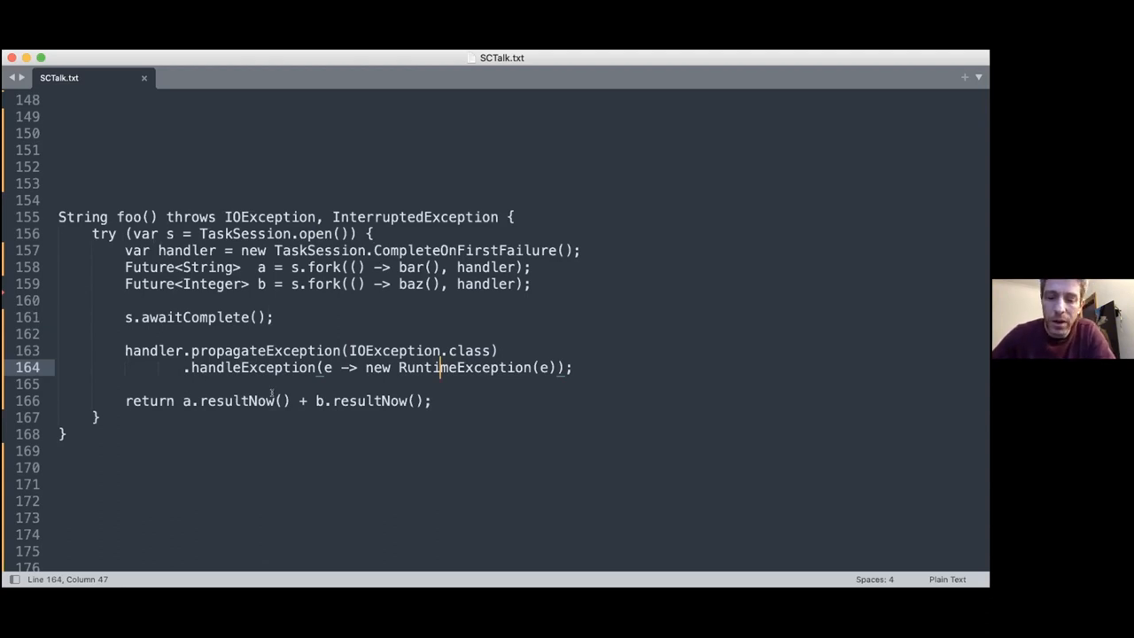
{"action": "mouse_move", "coordinate": [122, 311]}
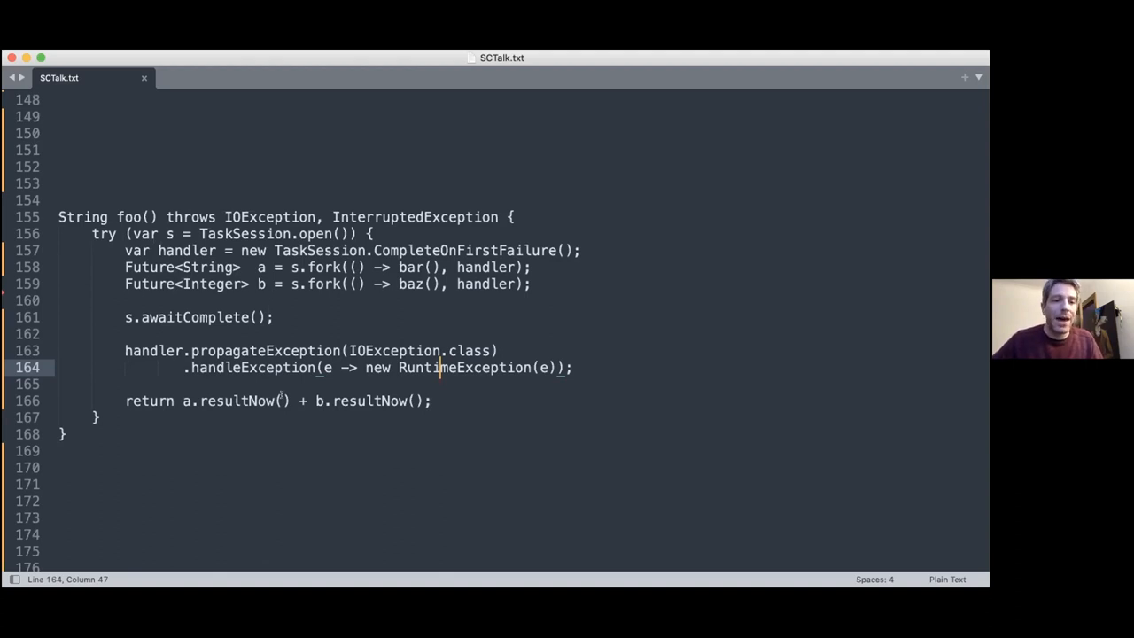
Step: Scroll to the generic runAll() method forking each task in a TaskSession around line 180
{"action": "scroll", "scroll_direction": "down", "scroll_amount": 3}
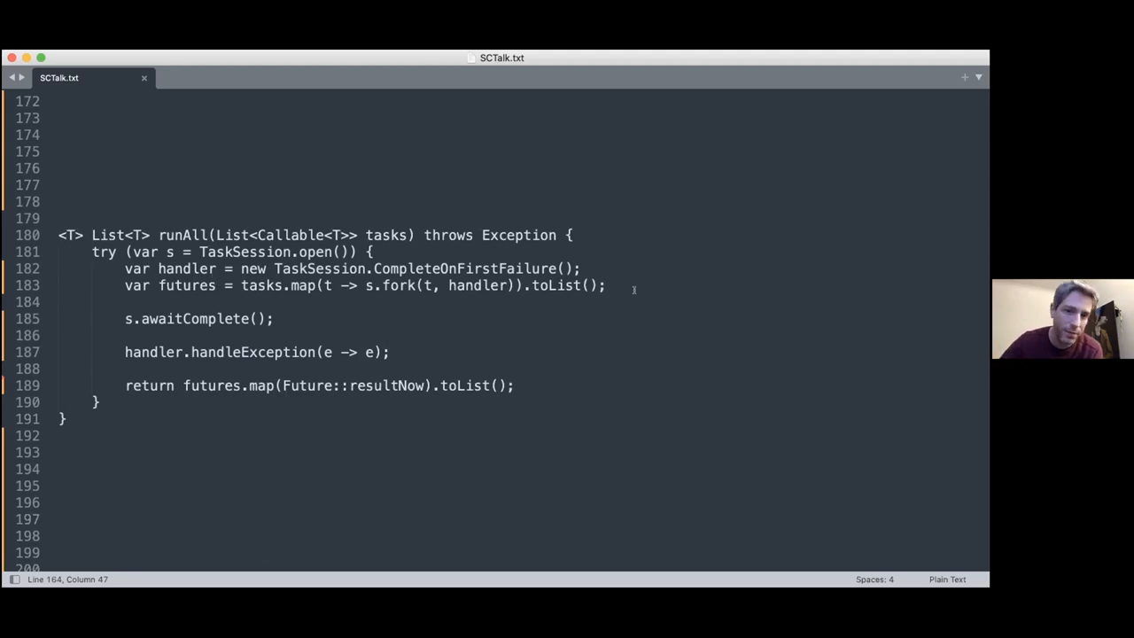
{"action": "mouse_move", "coordinate": [237, 290]}
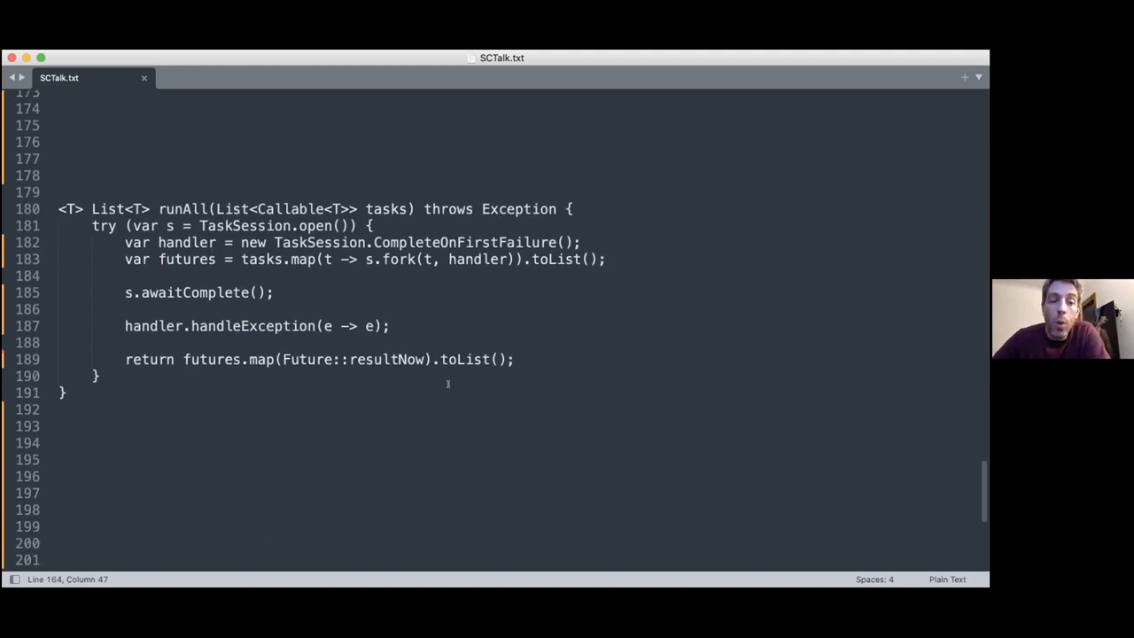
Step: Scroll to the race() method forking tasks in an ExecutorSession with first-success and timeout around line 203
{"action": "scroll", "scroll_direction": "down", "scroll_amount": 3}
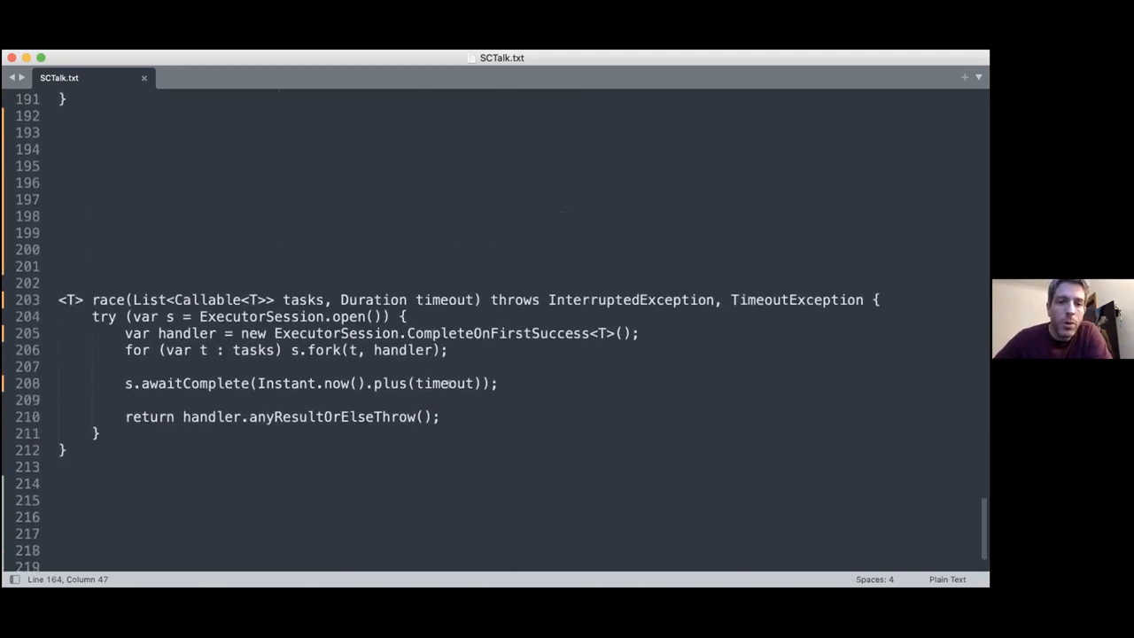
{"action": "scroll", "scroll_direction": "down", "scroll_amount": 3}
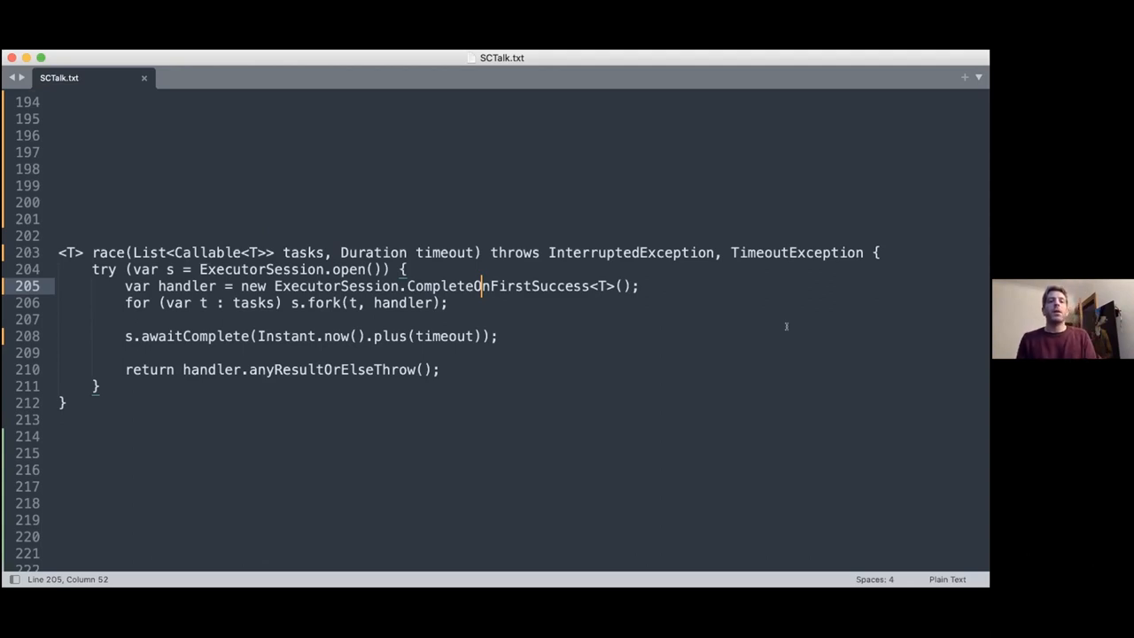
{"action": "mouse_move", "coordinate": [734, 334]}
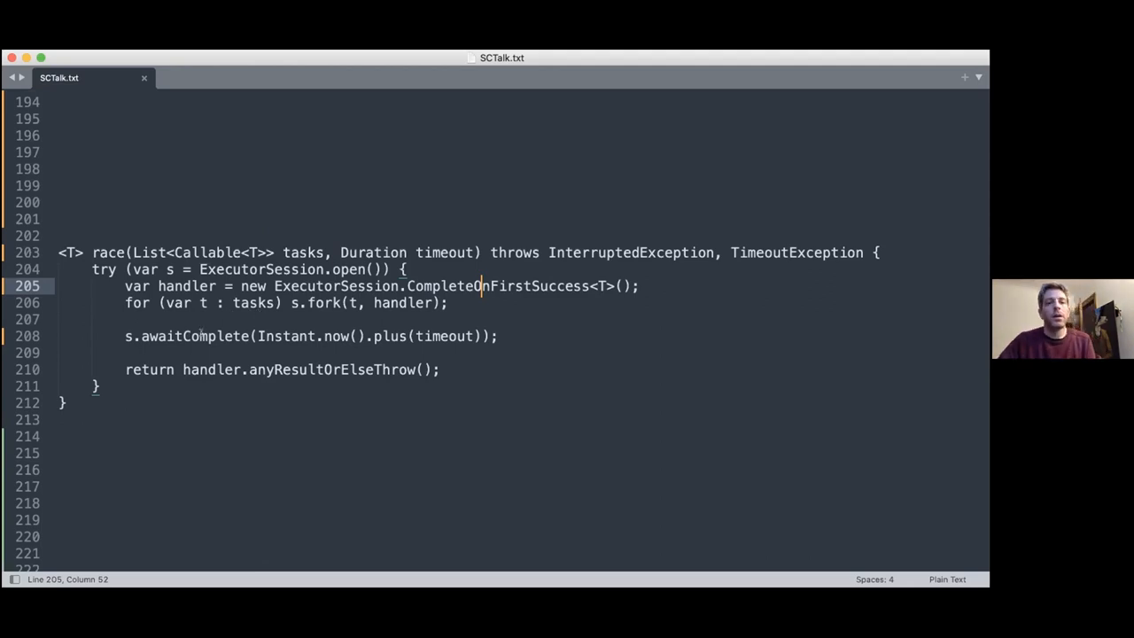
{"action": "mouse_move", "coordinate": [217, 327]}
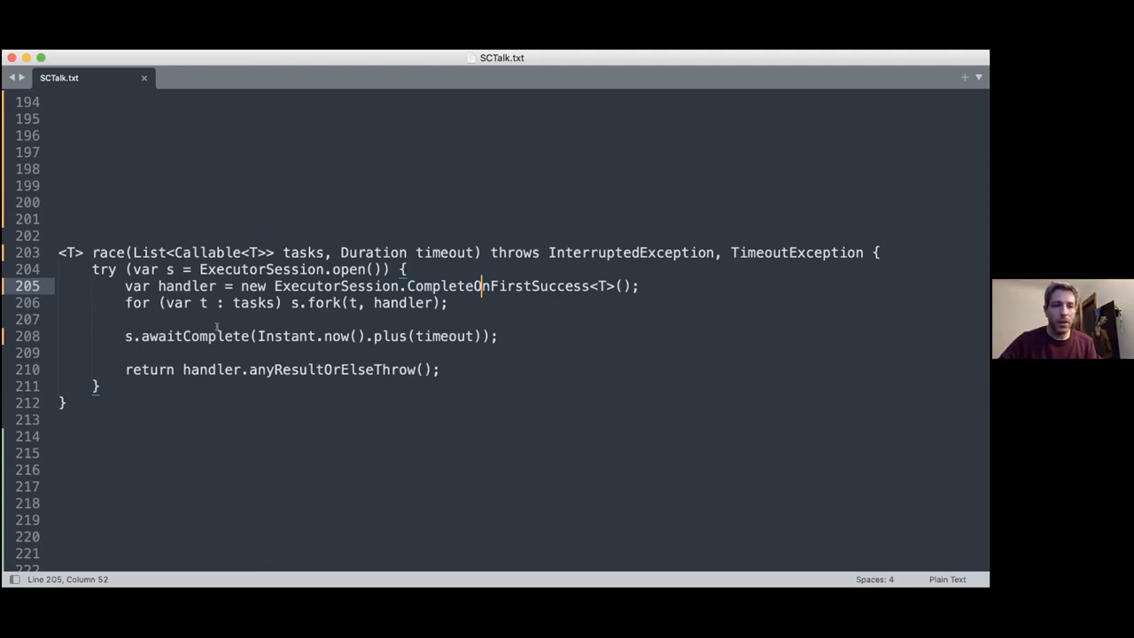